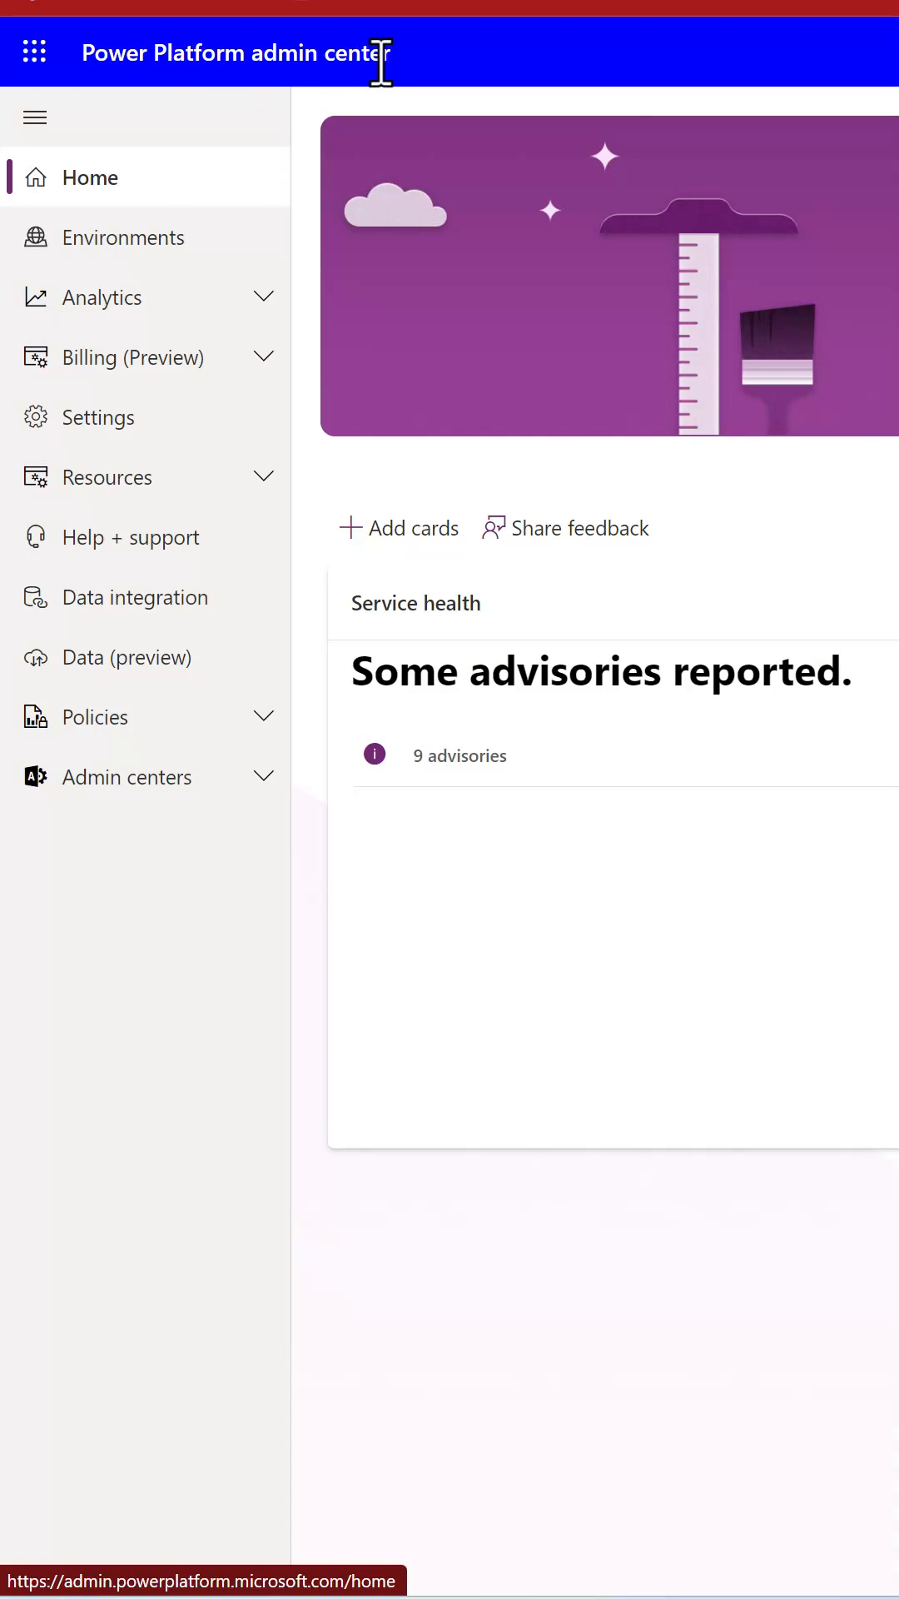
# Go from the admin center home to the Power Apps maker portal.
pyautogui.click(100, 417)
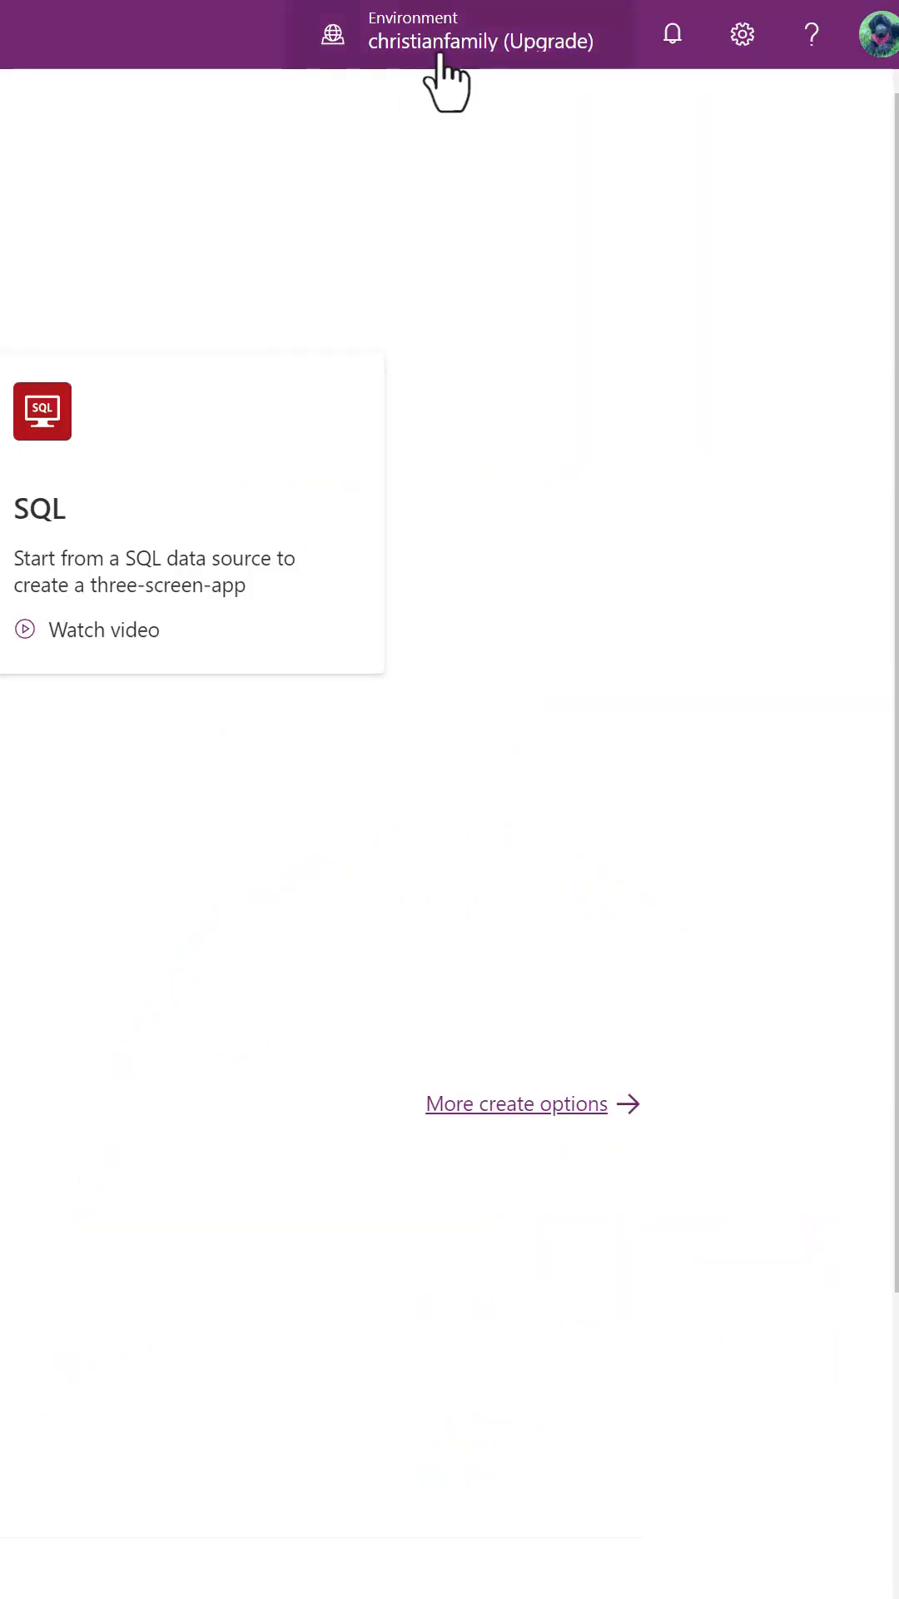
# Switch to the developer environment and show the Power Apps settings panel.
pyautogui.click(479, 42)
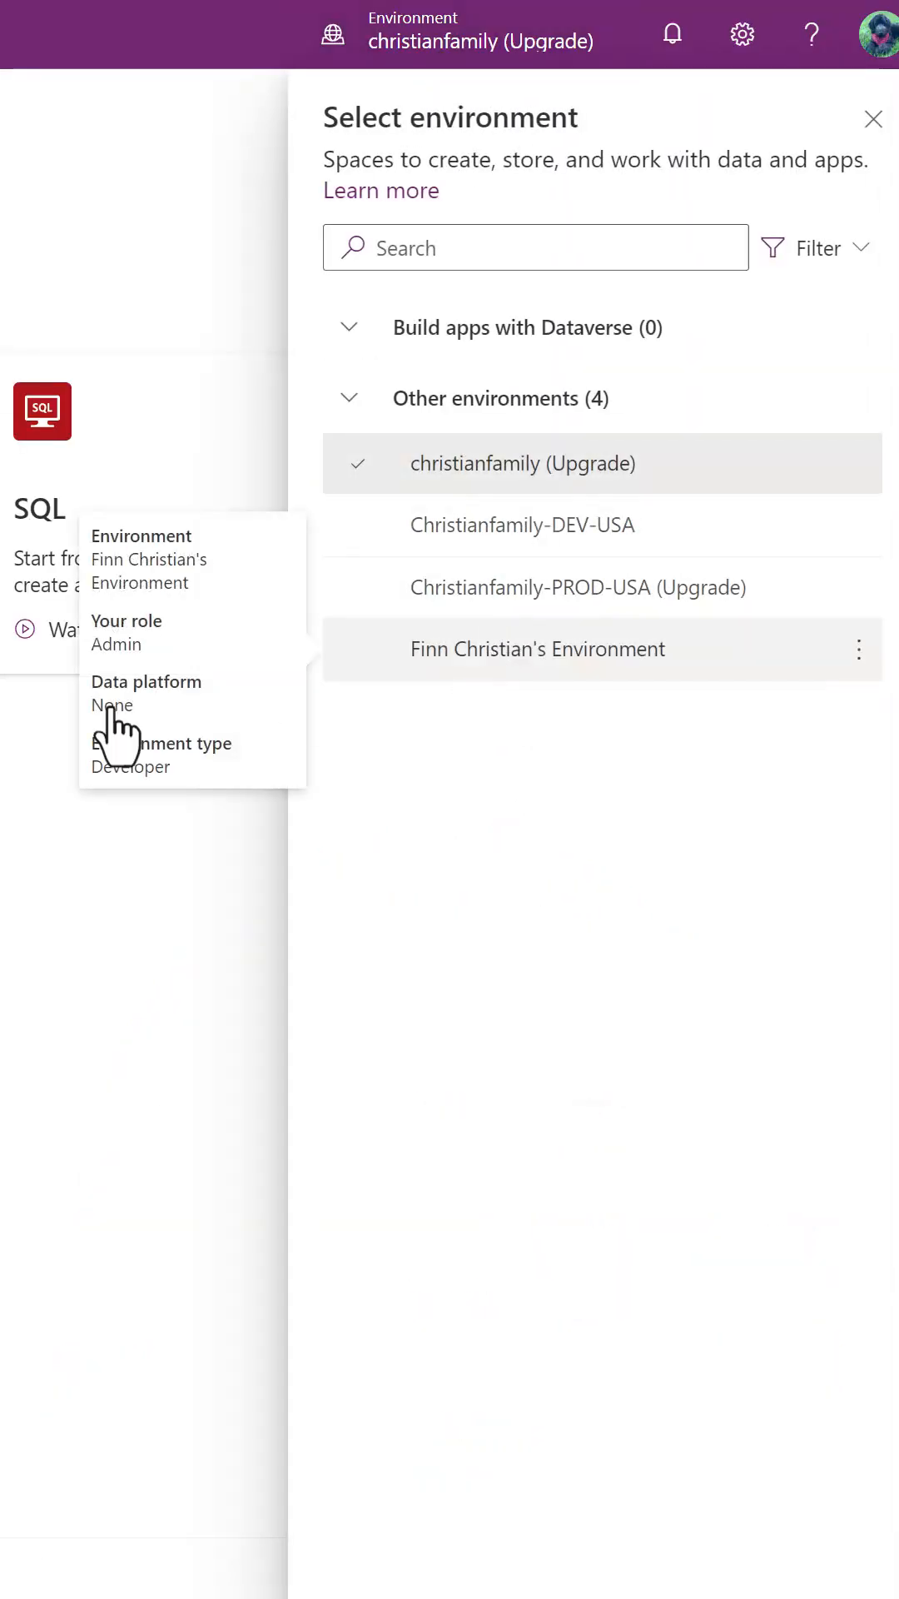
pyautogui.click(535, 649)
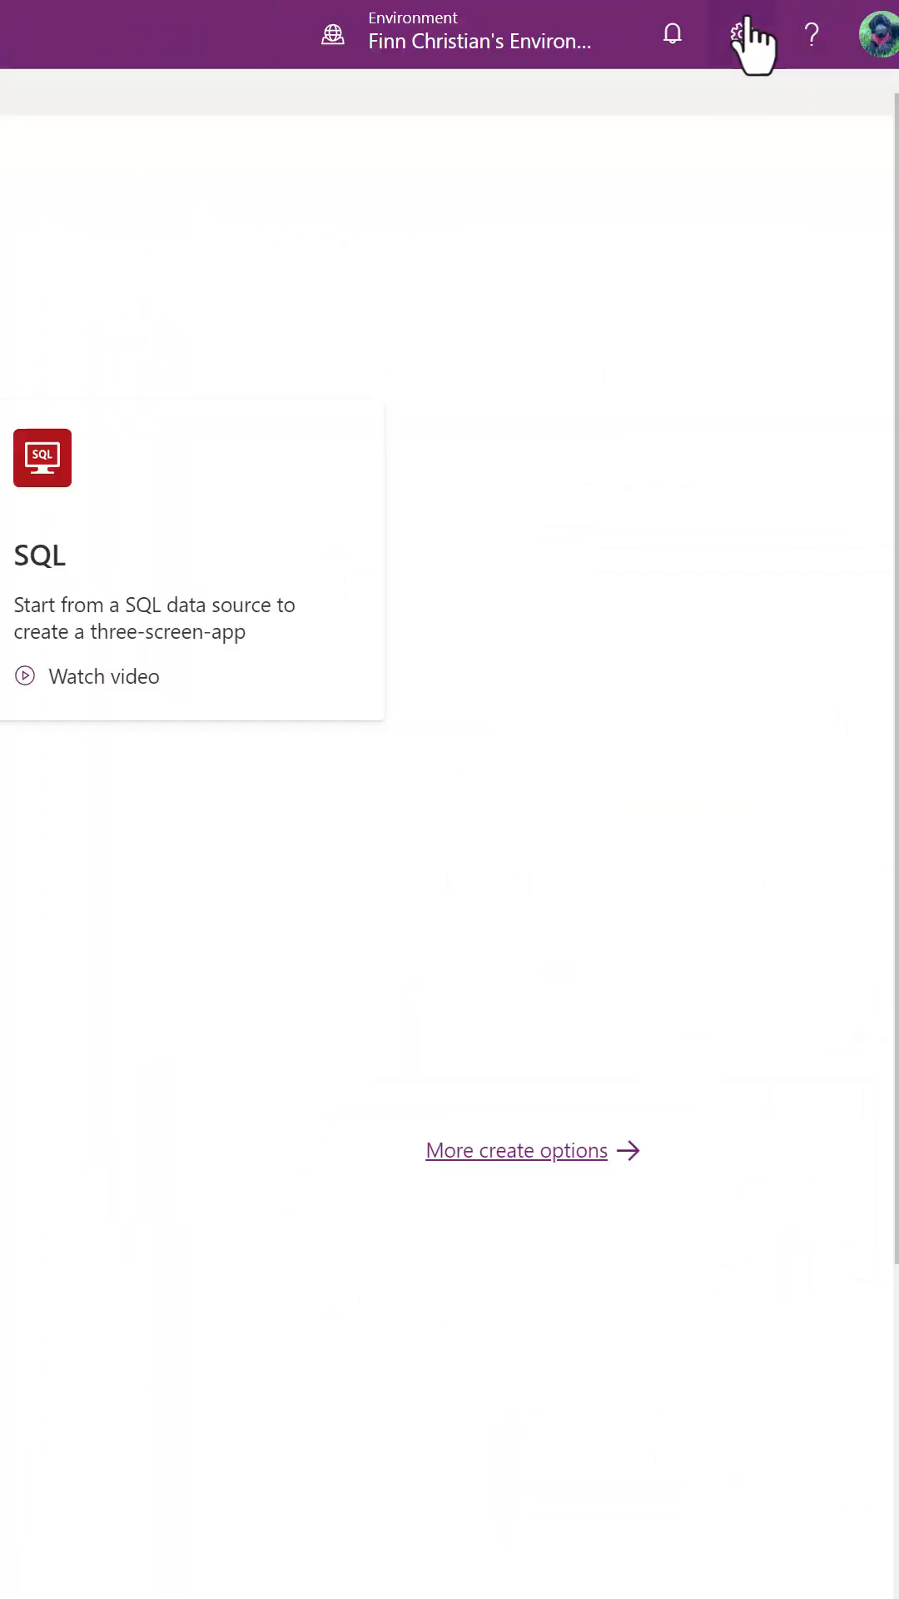
pyautogui.click(743, 34)
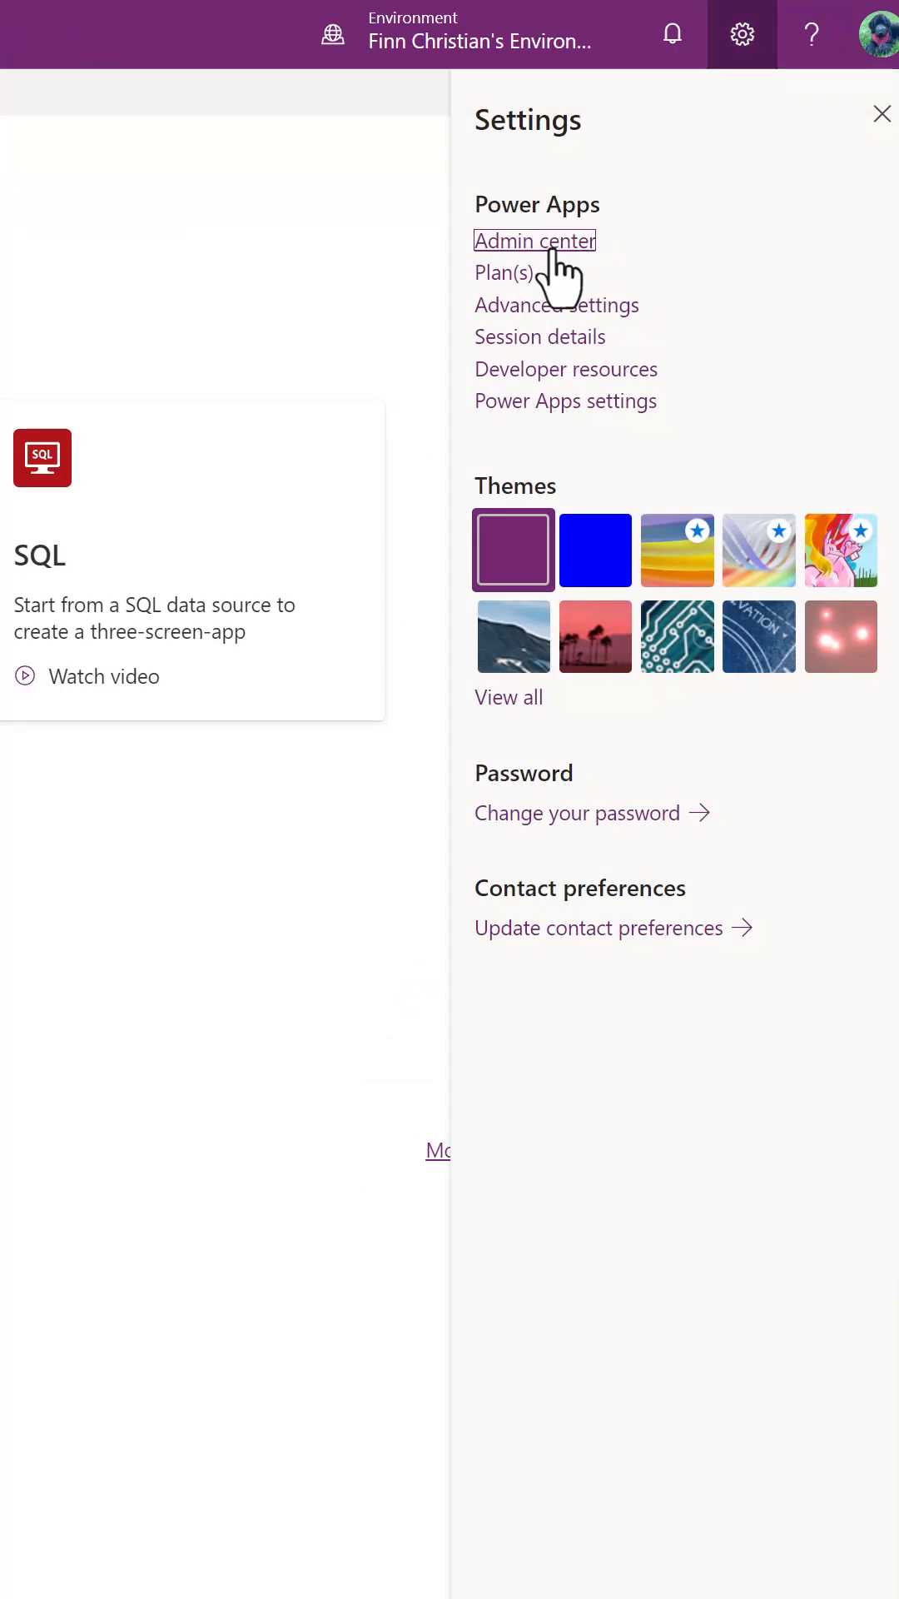
# In the admin center, assign 1000 AI Builder credits to the developer environment.
pyautogui.click(535, 240)
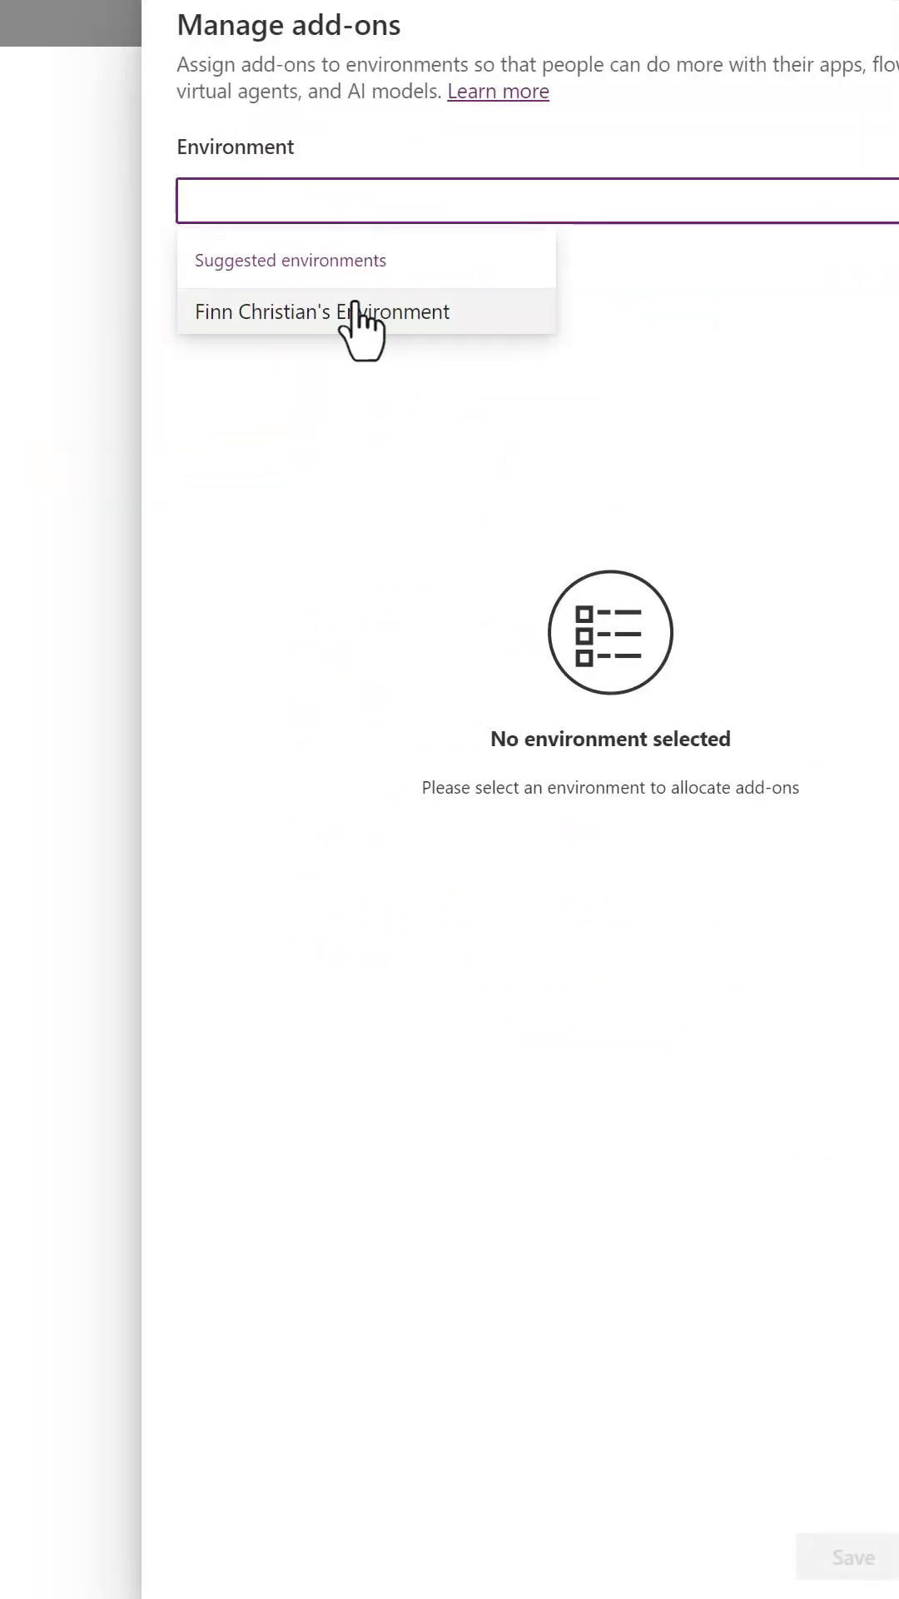
pyautogui.click(321, 311)
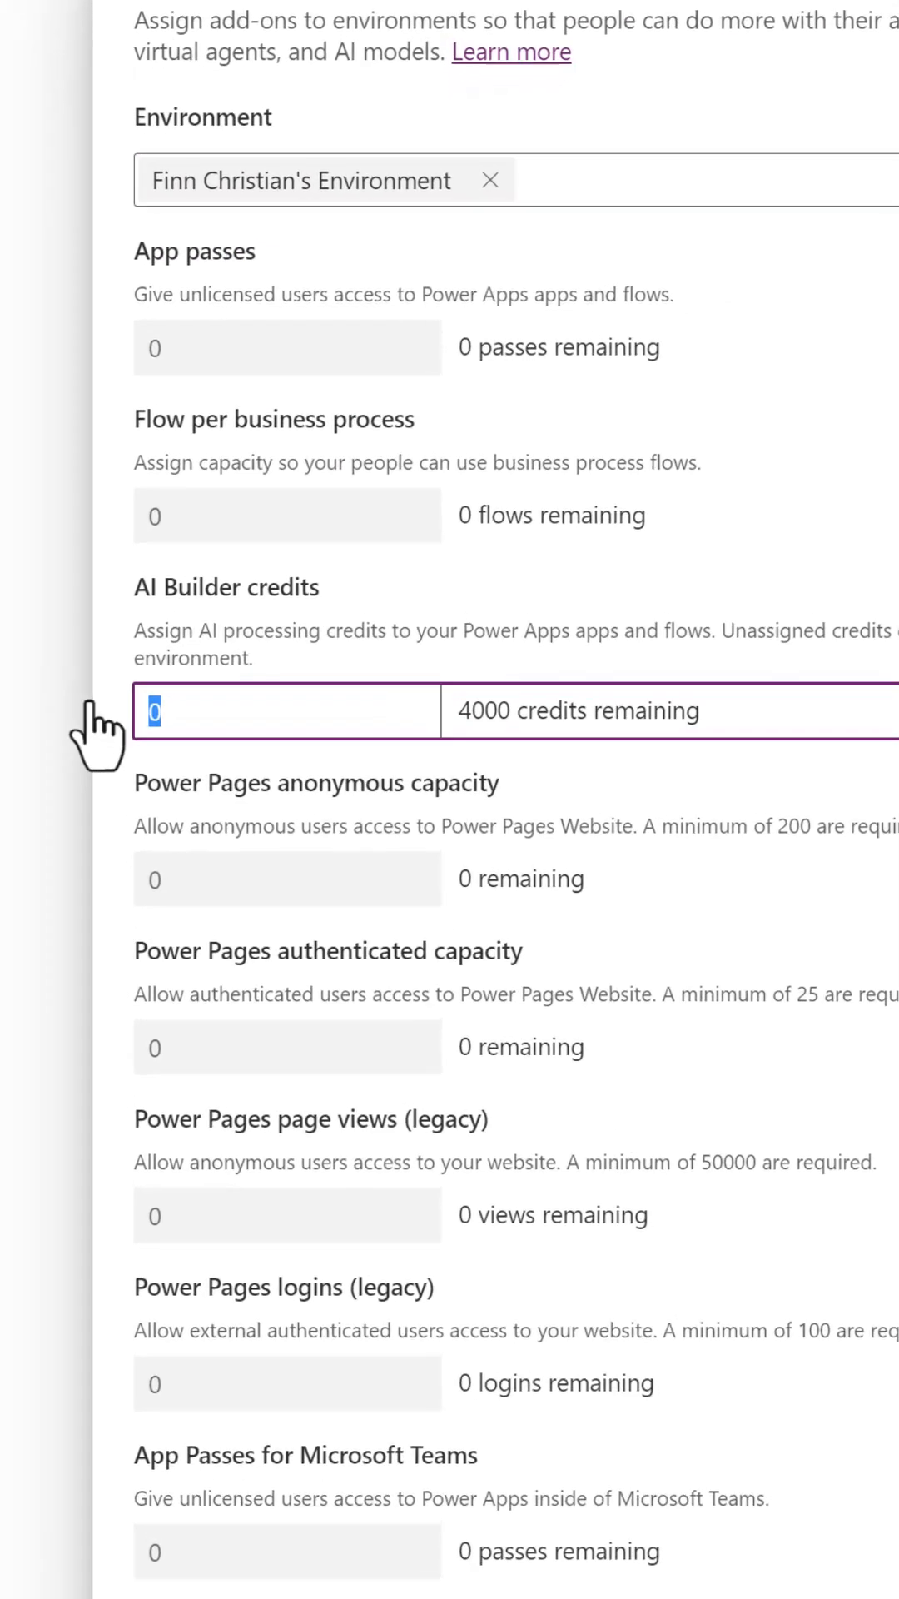
pyautogui.write('1000')
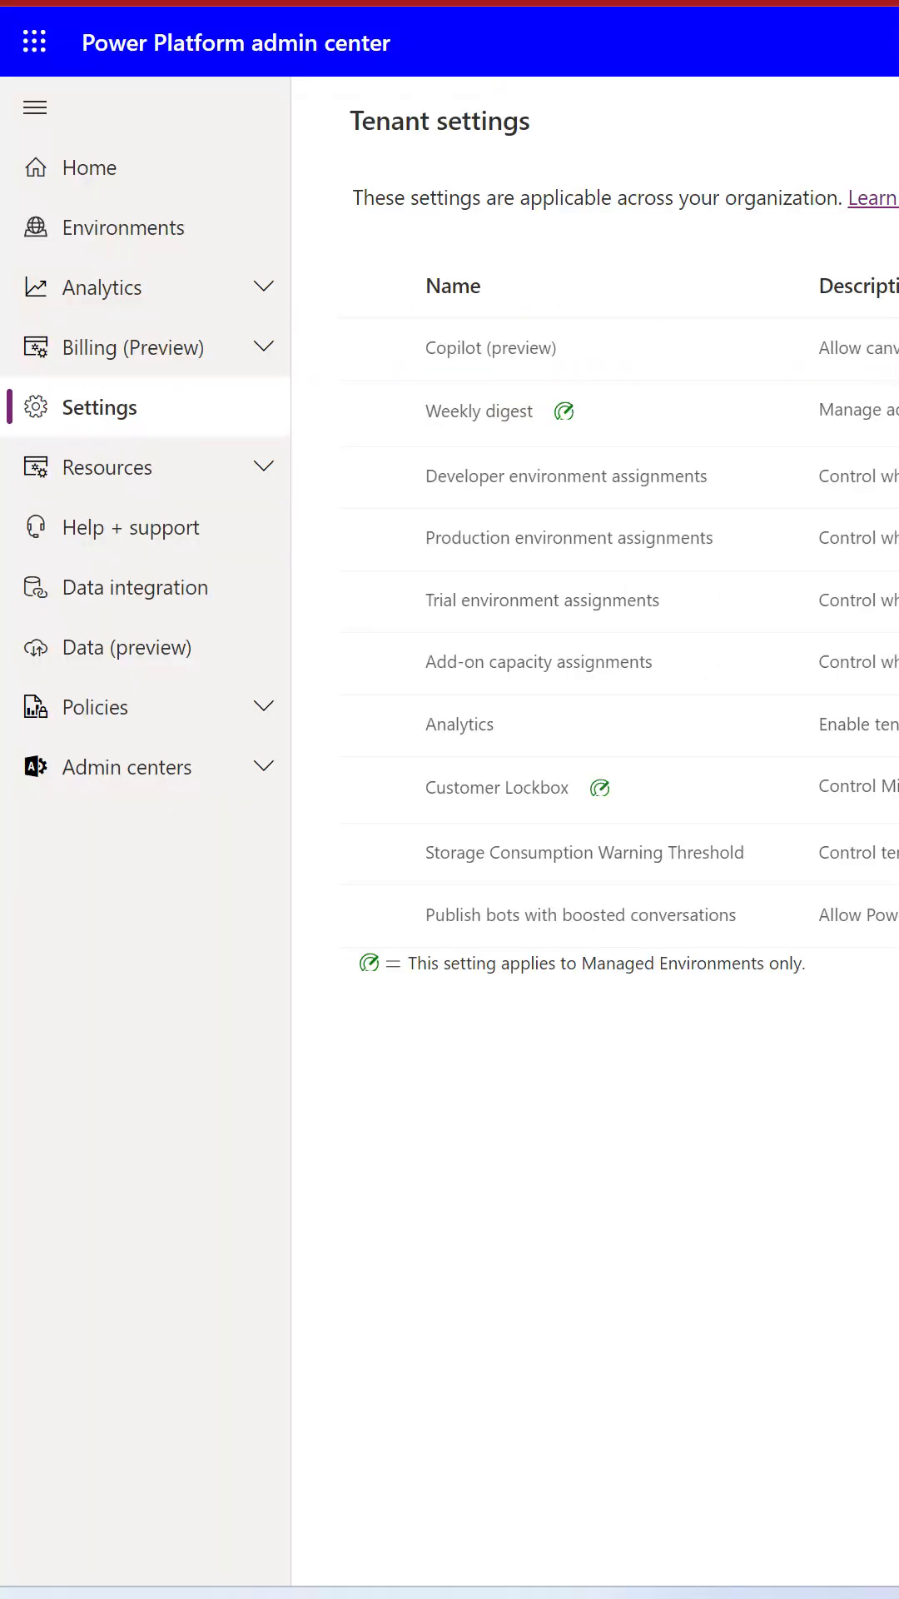
pyautogui.moveTo(341, 644)
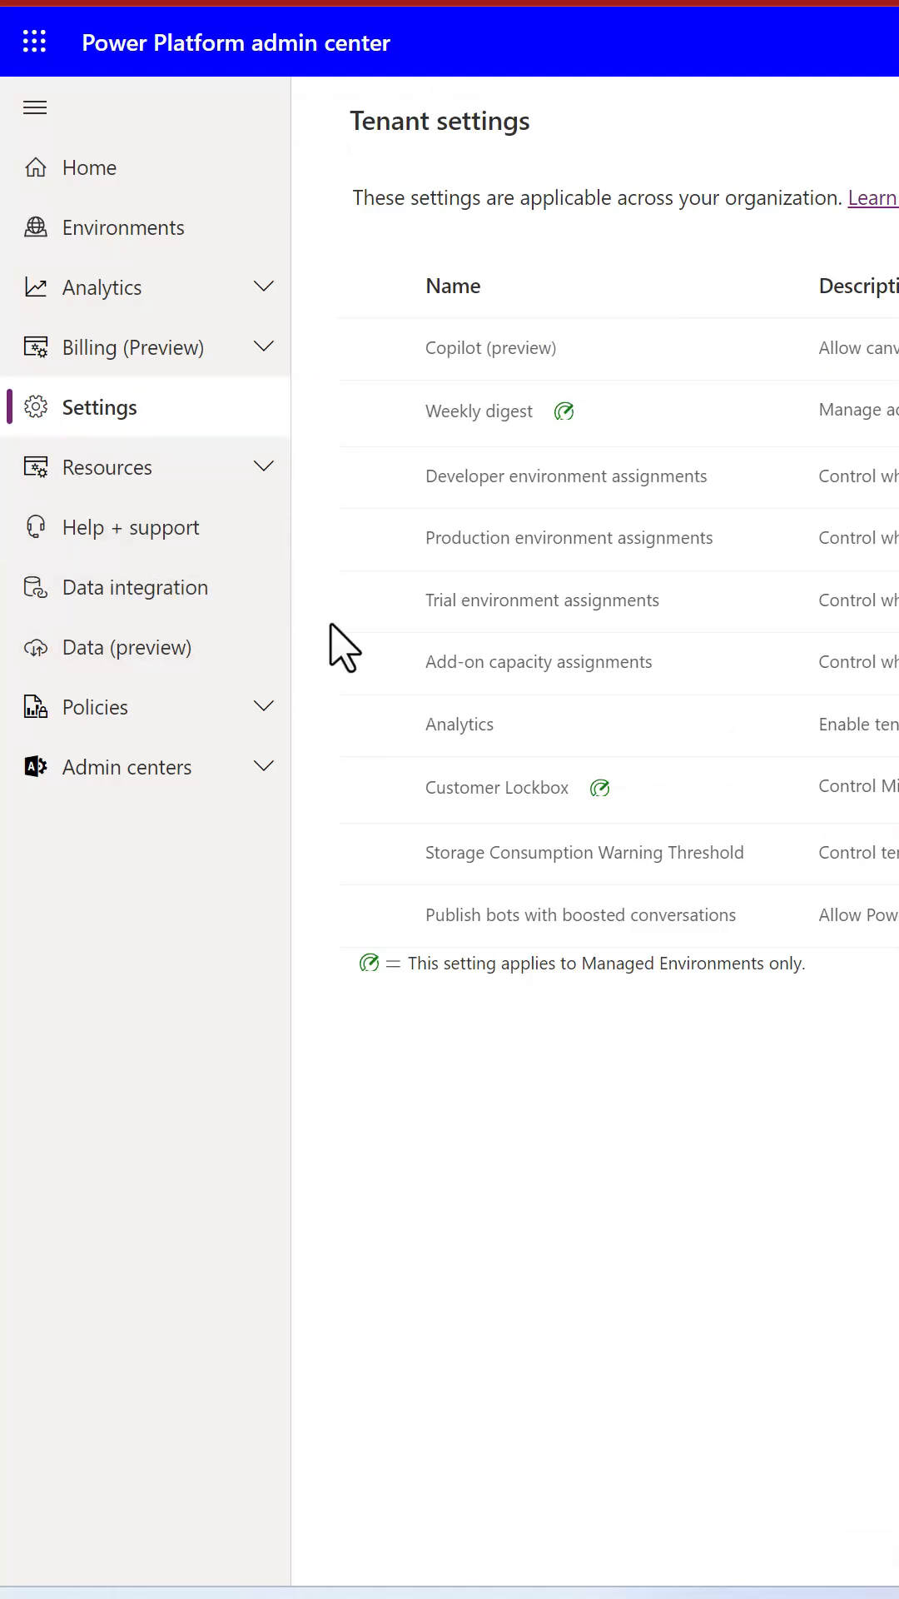
# Set Add-on capacity assignments to 'Only specific admins' and read the option's info tip.
pyautogui.click(538, 662)
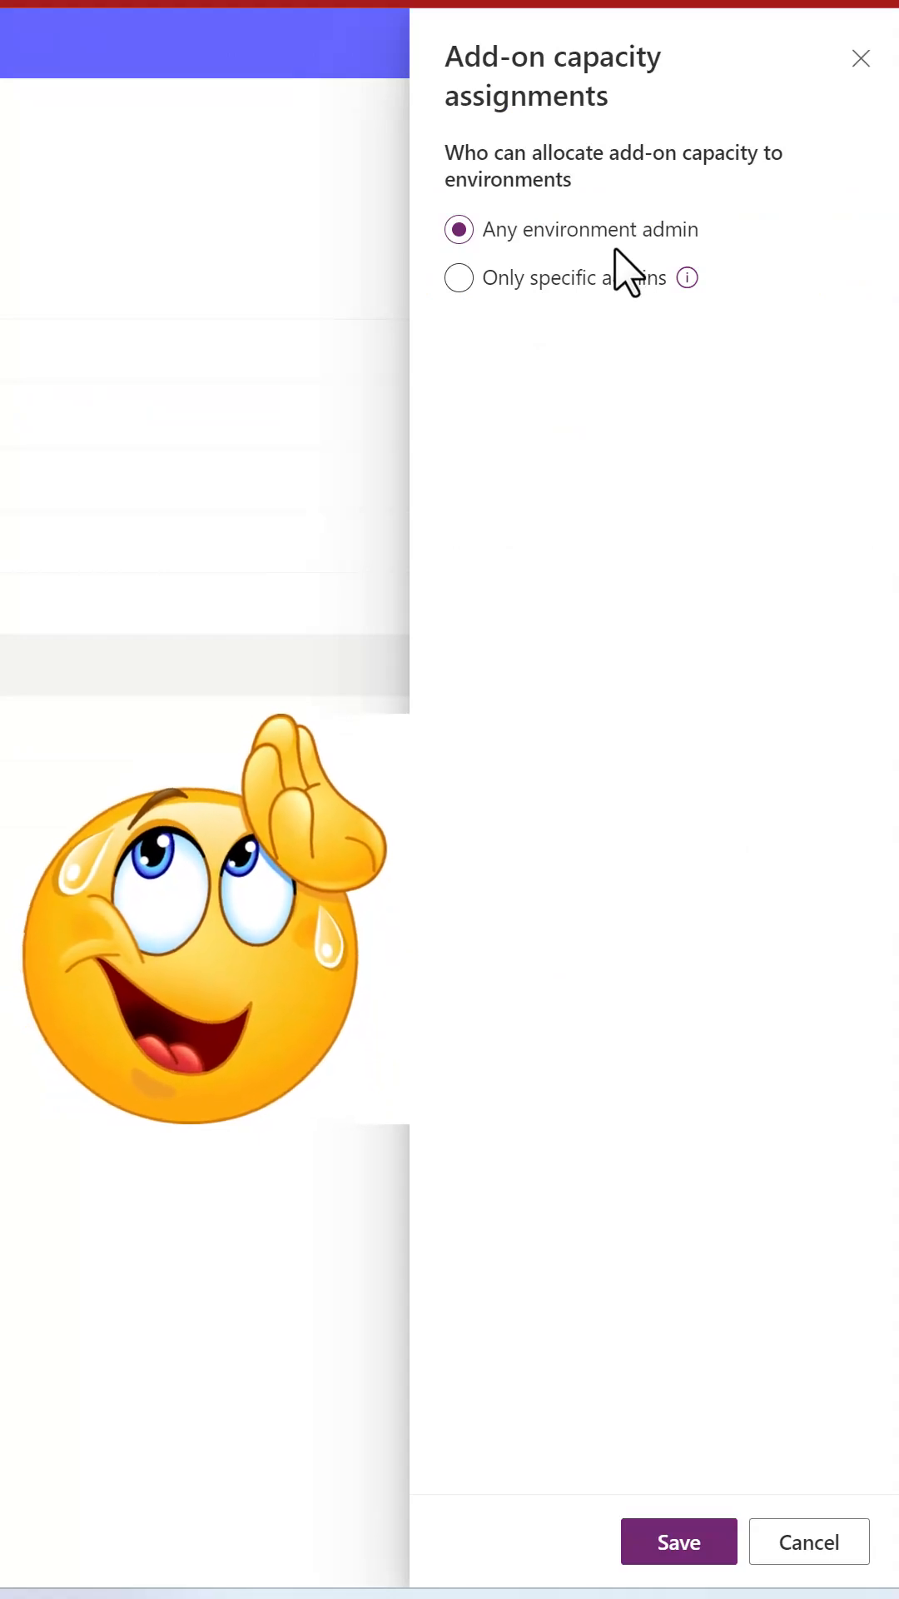
pyautogui.click(460, 278)
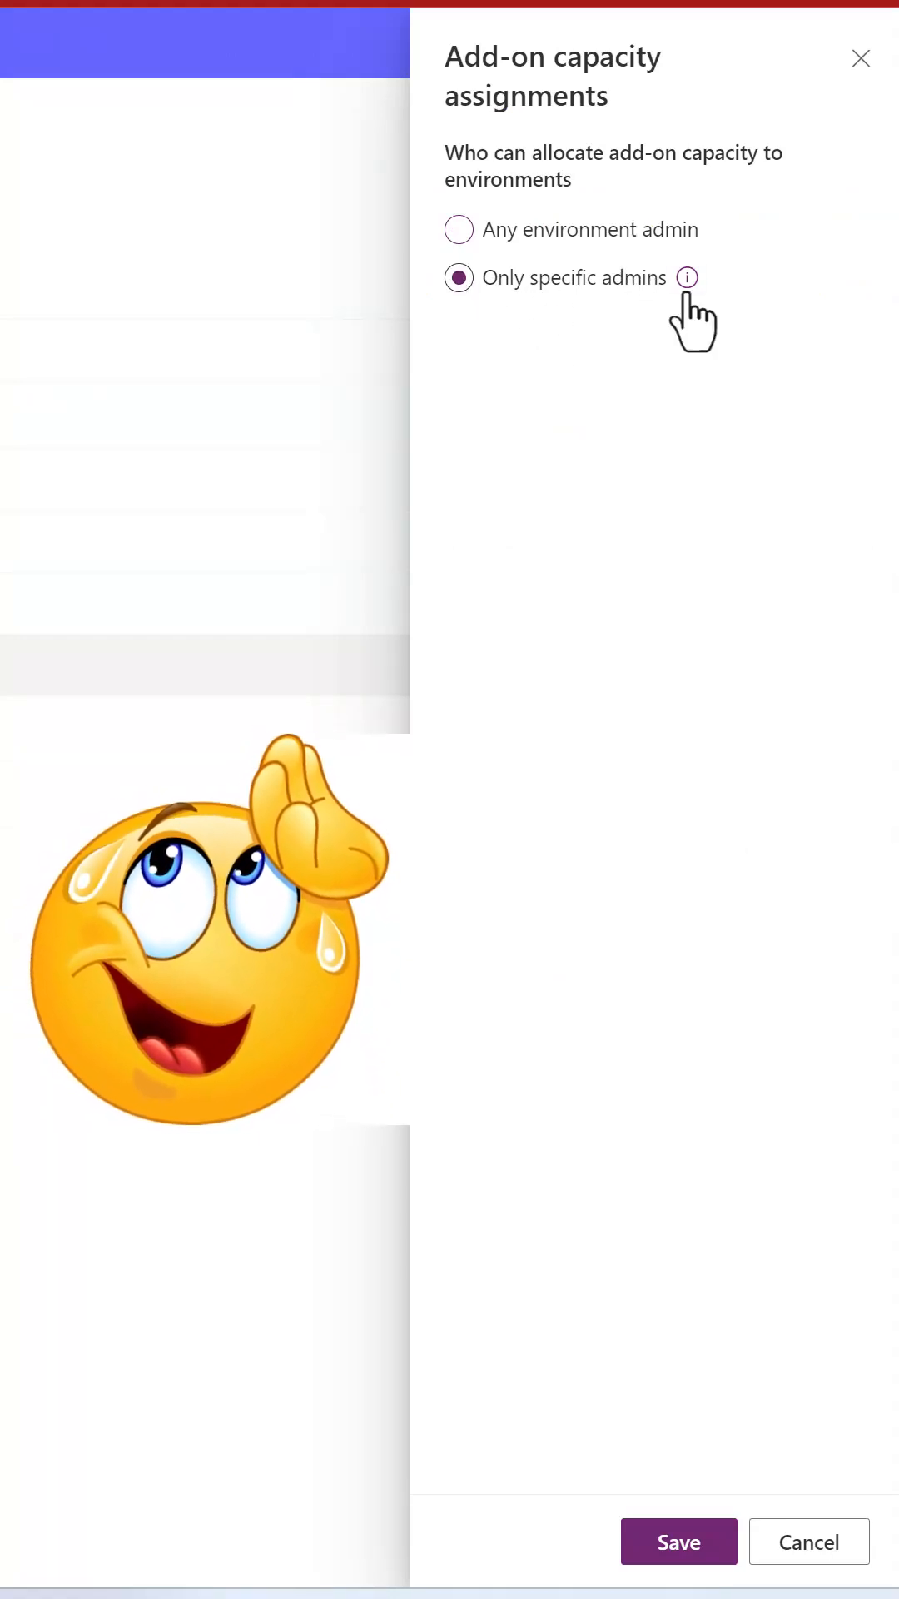
pyautogui.click(686, 278)
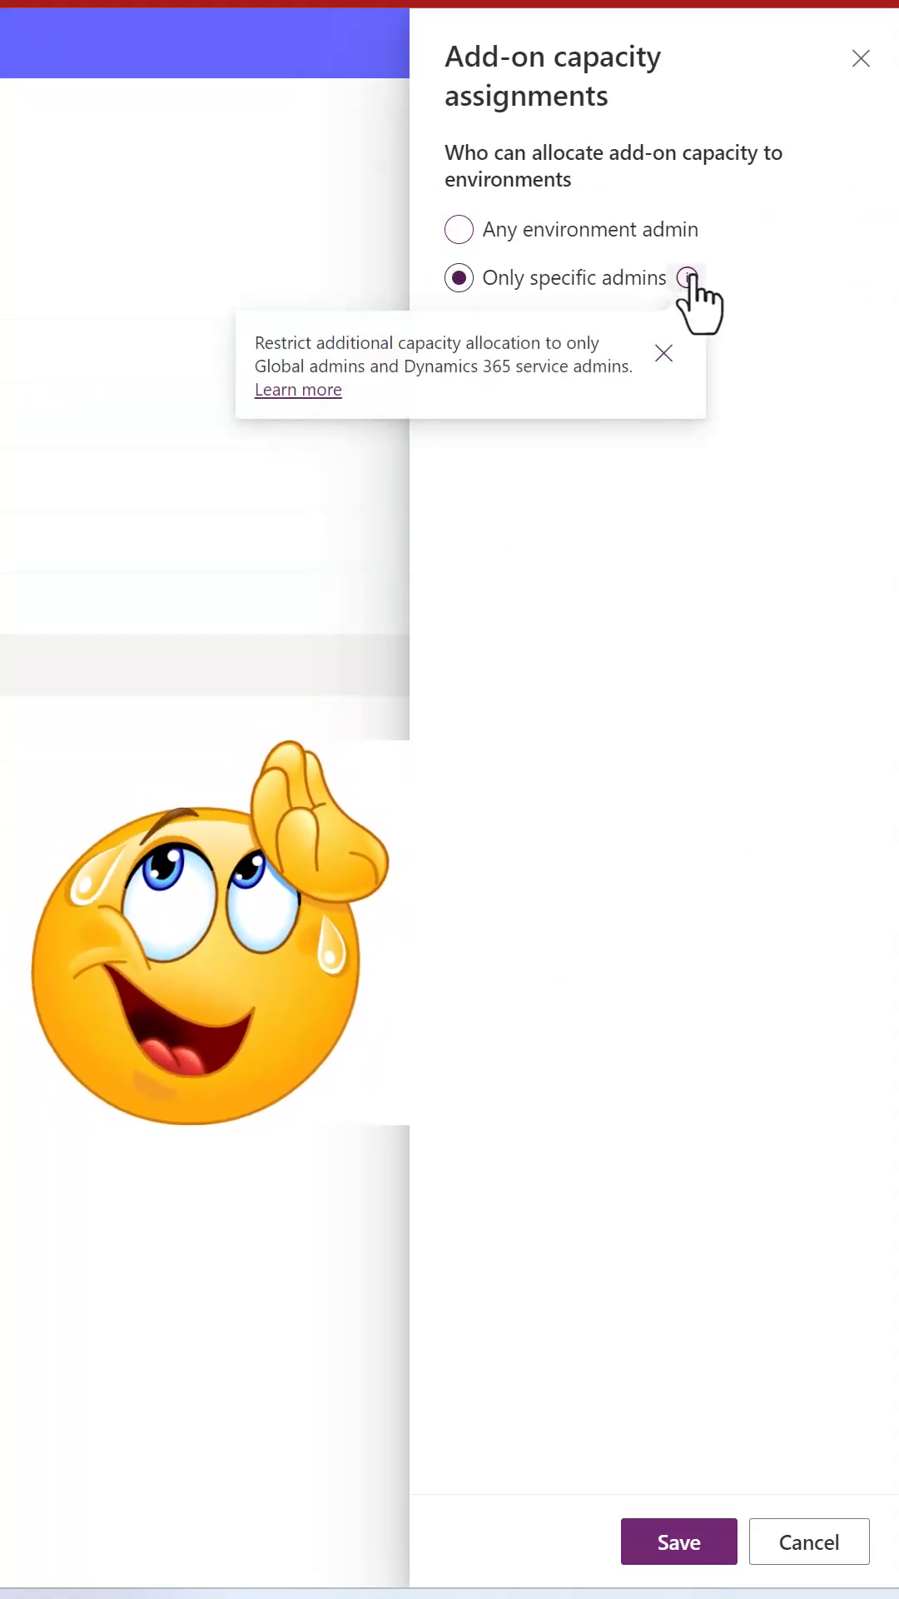